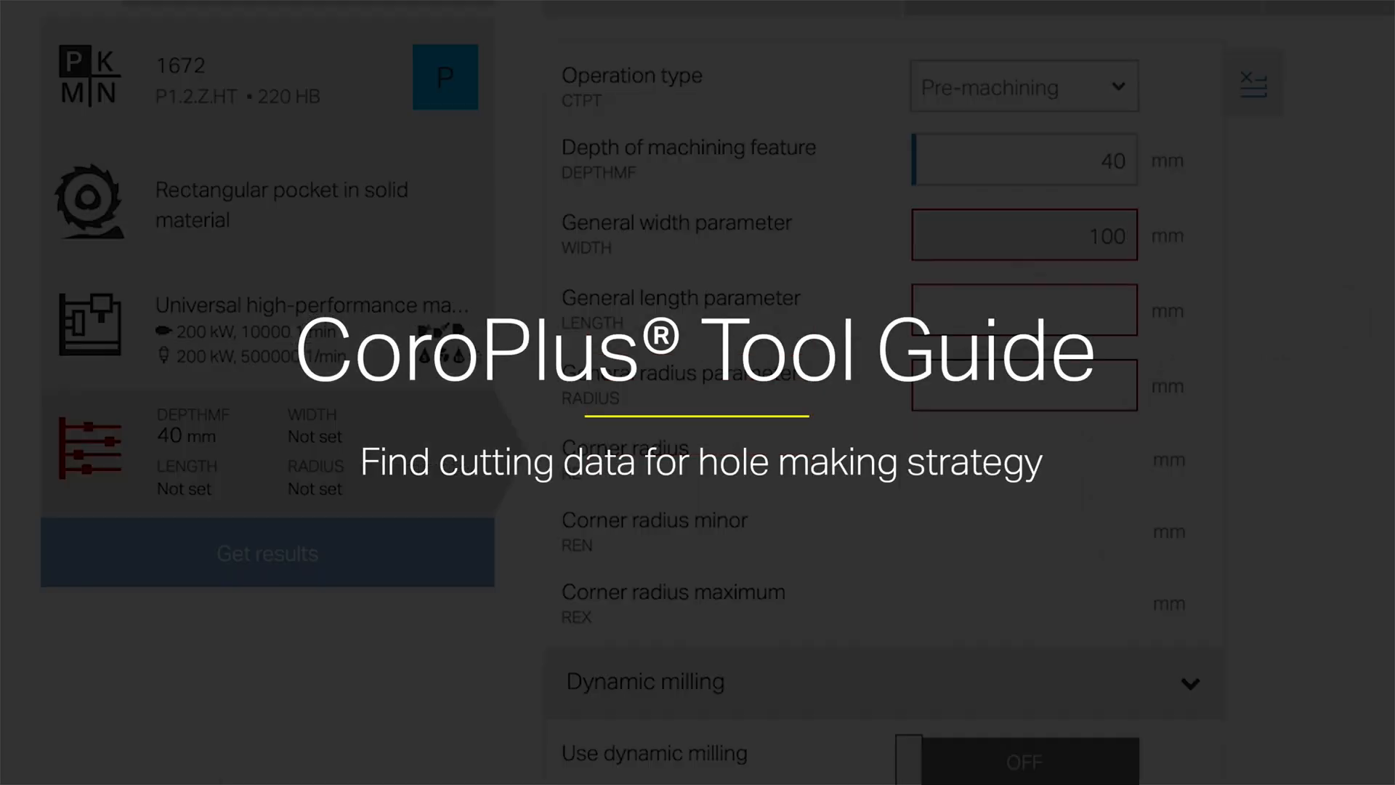
# - Launch the Tool Guide cutting data calculation for the DS20-D3200DM40-07 drill
pyautogui.click(266, 553)
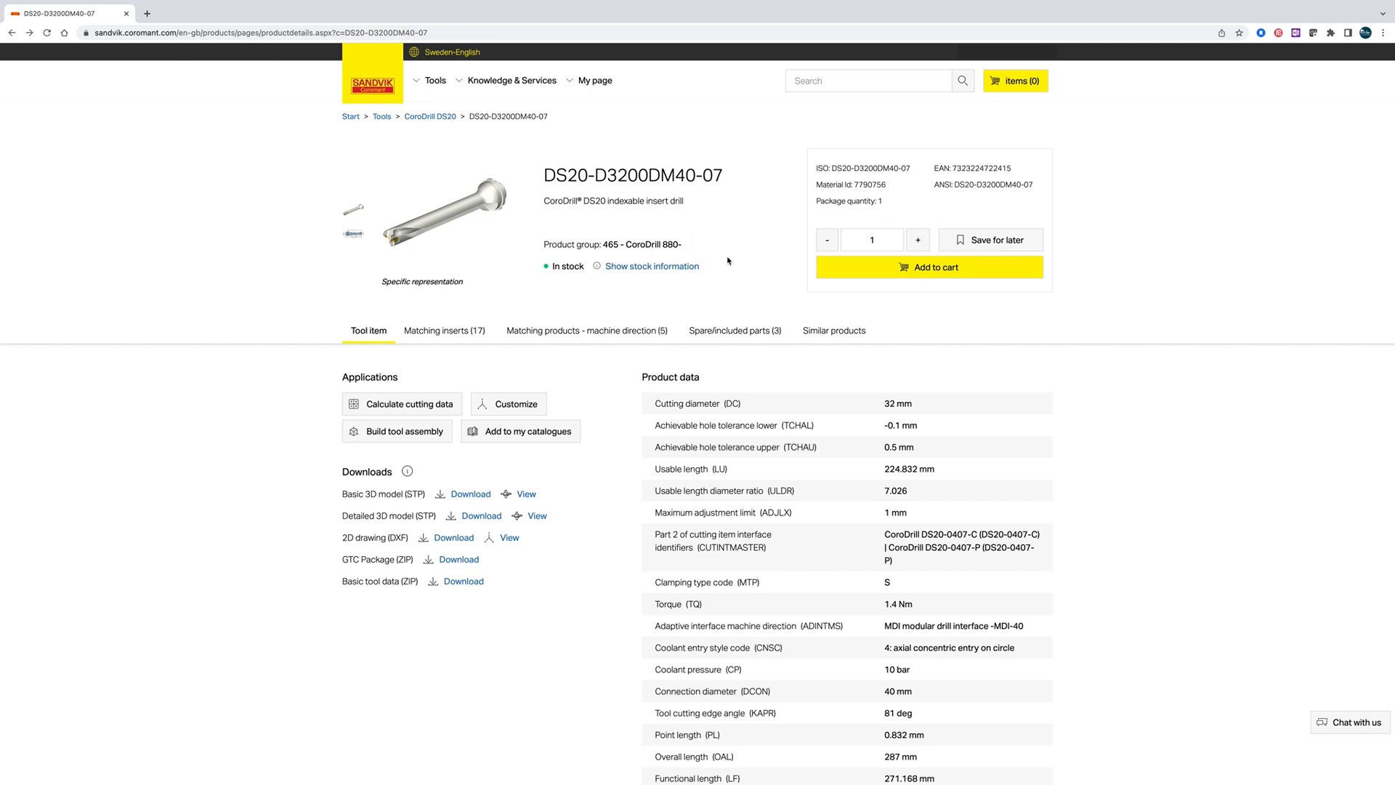
pyautogui.moveTo(919, 350)
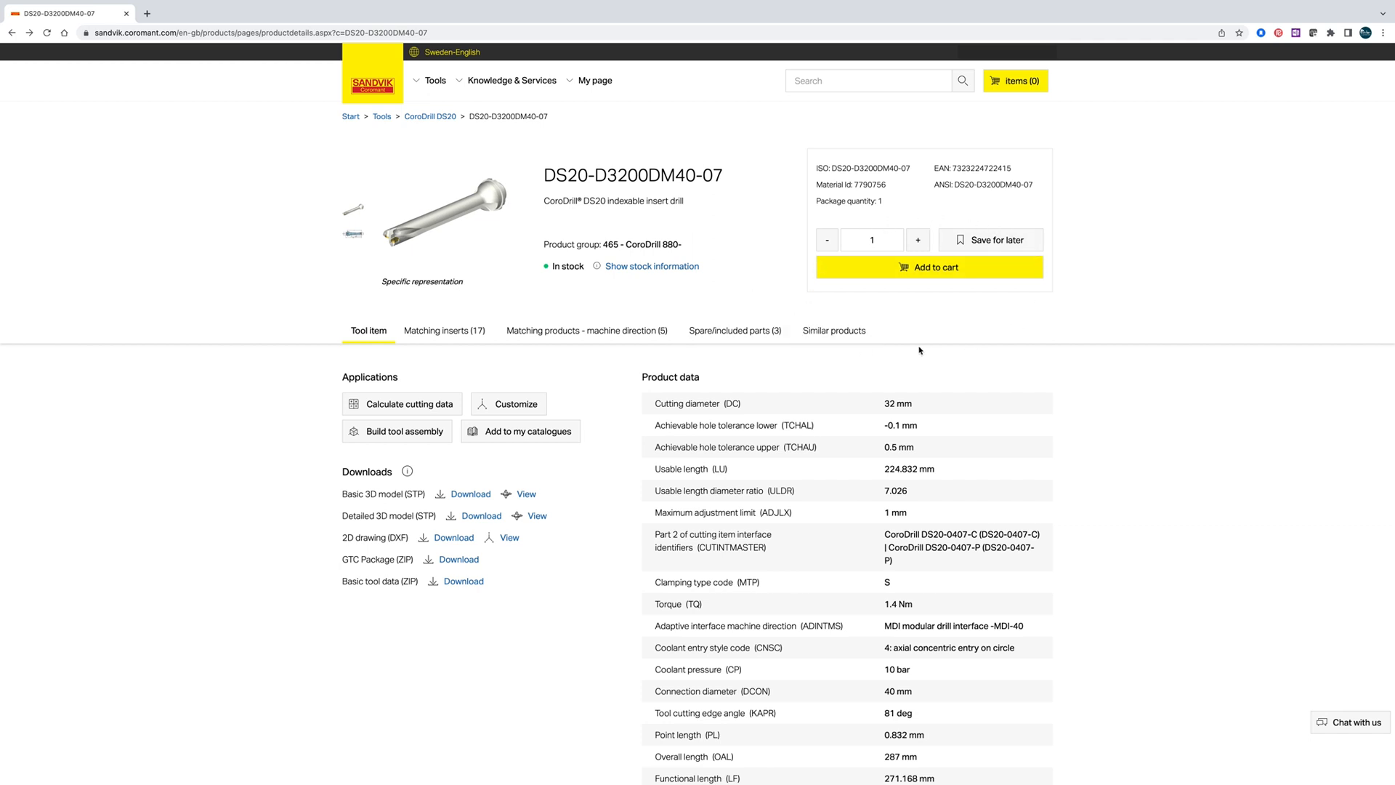
pyautogui.moveTo(932, 330)
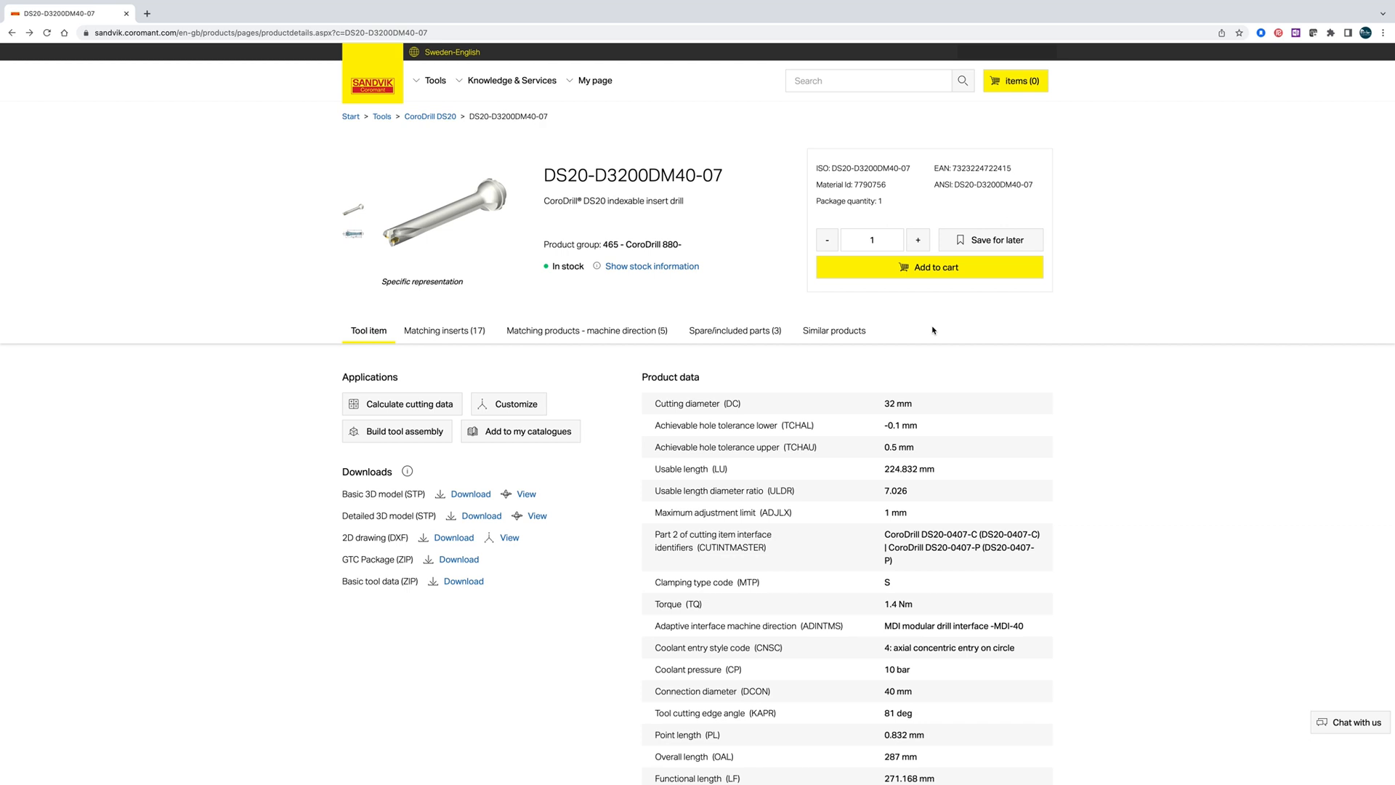
pyautogui.moveTo(508, 404)
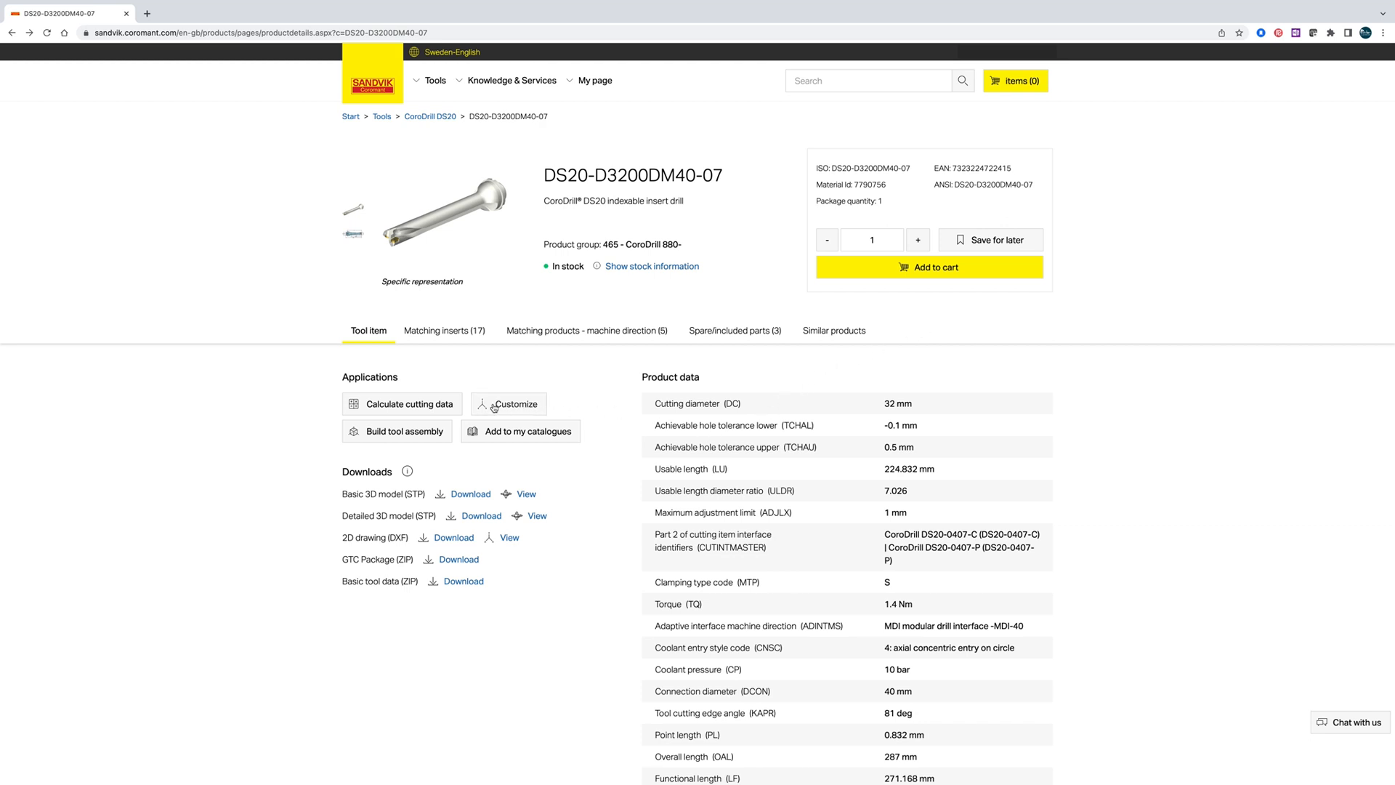
pyautogui.moveTo(432, 404)
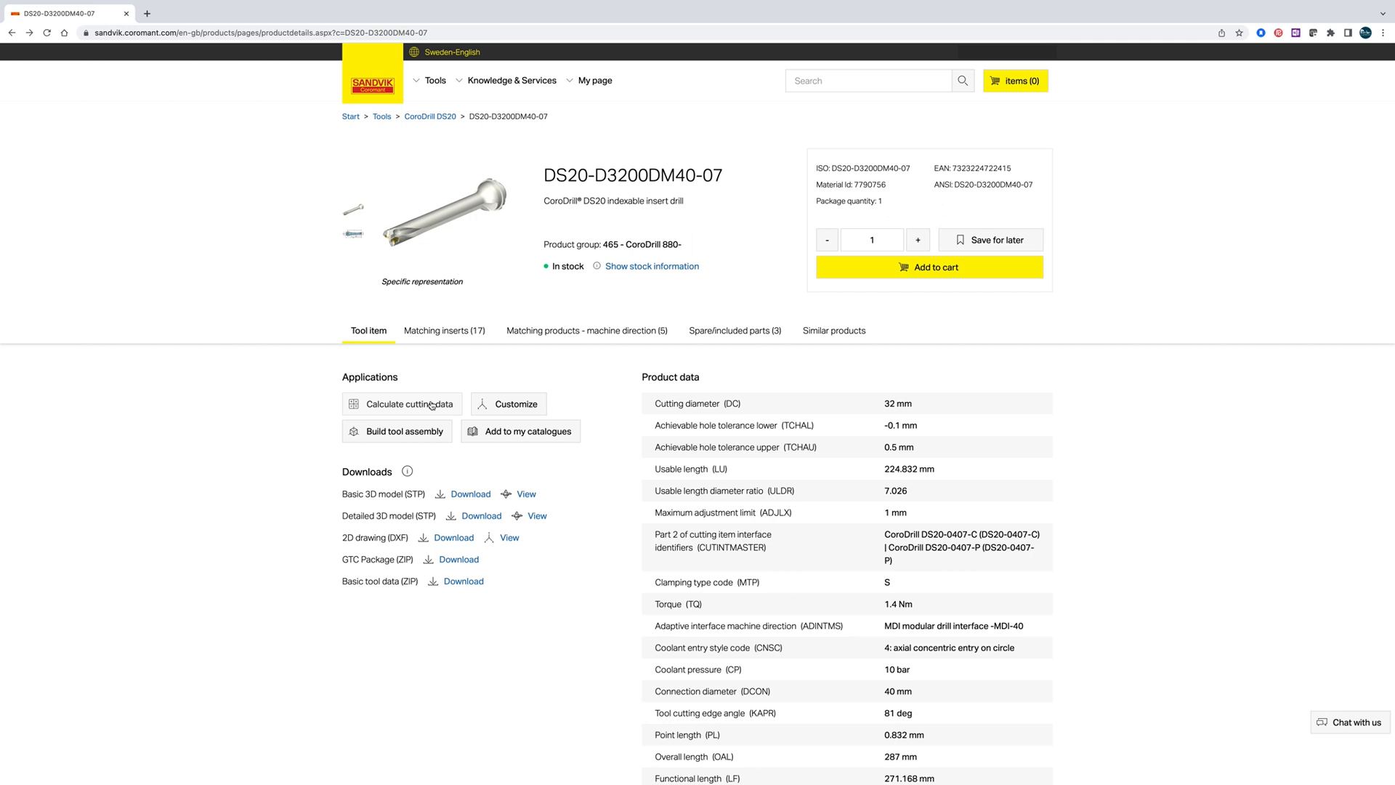
pyautogui.click(408, 403)
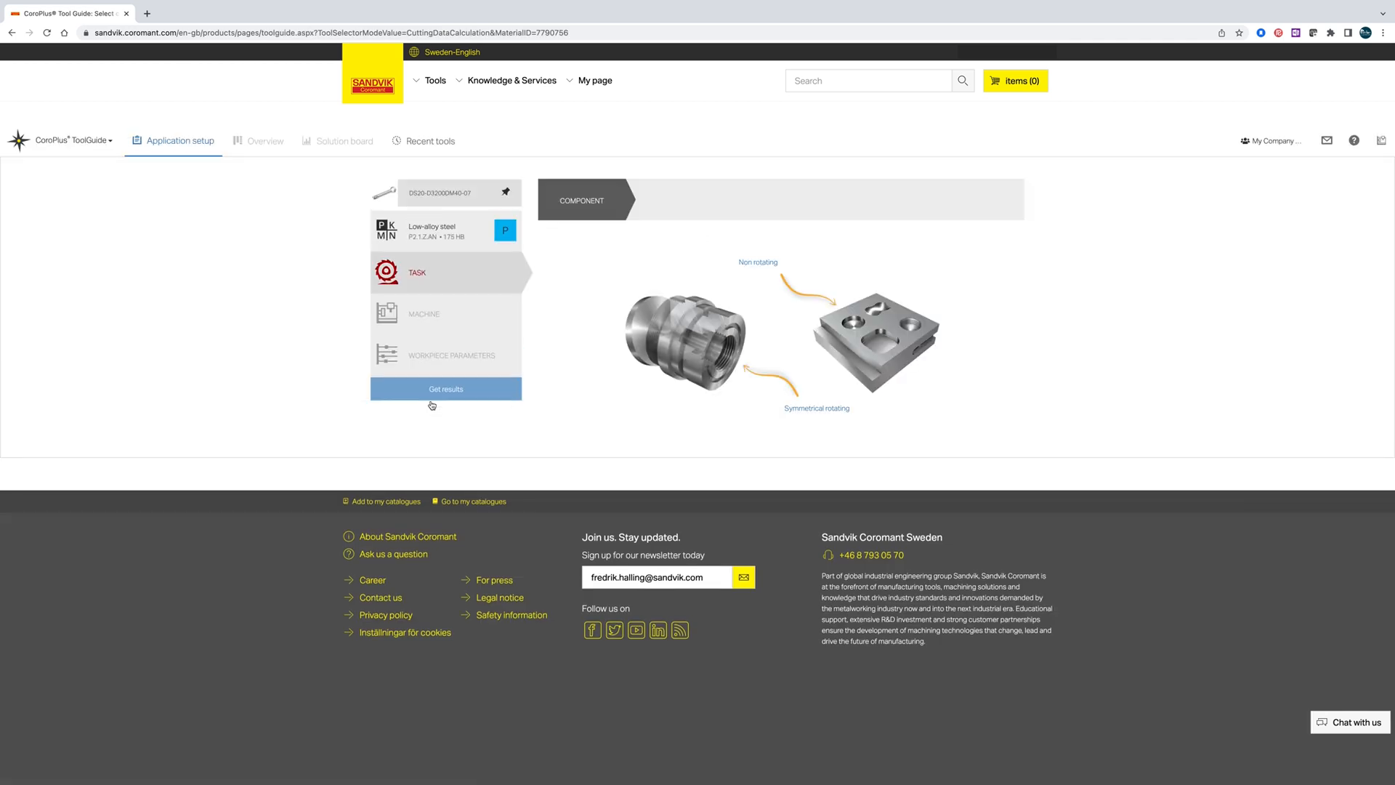
# - Search materials for 34CrNiMo6 and apply it as P2.5.Z.HT at 300 HB
pyautogui.click(445, 229)
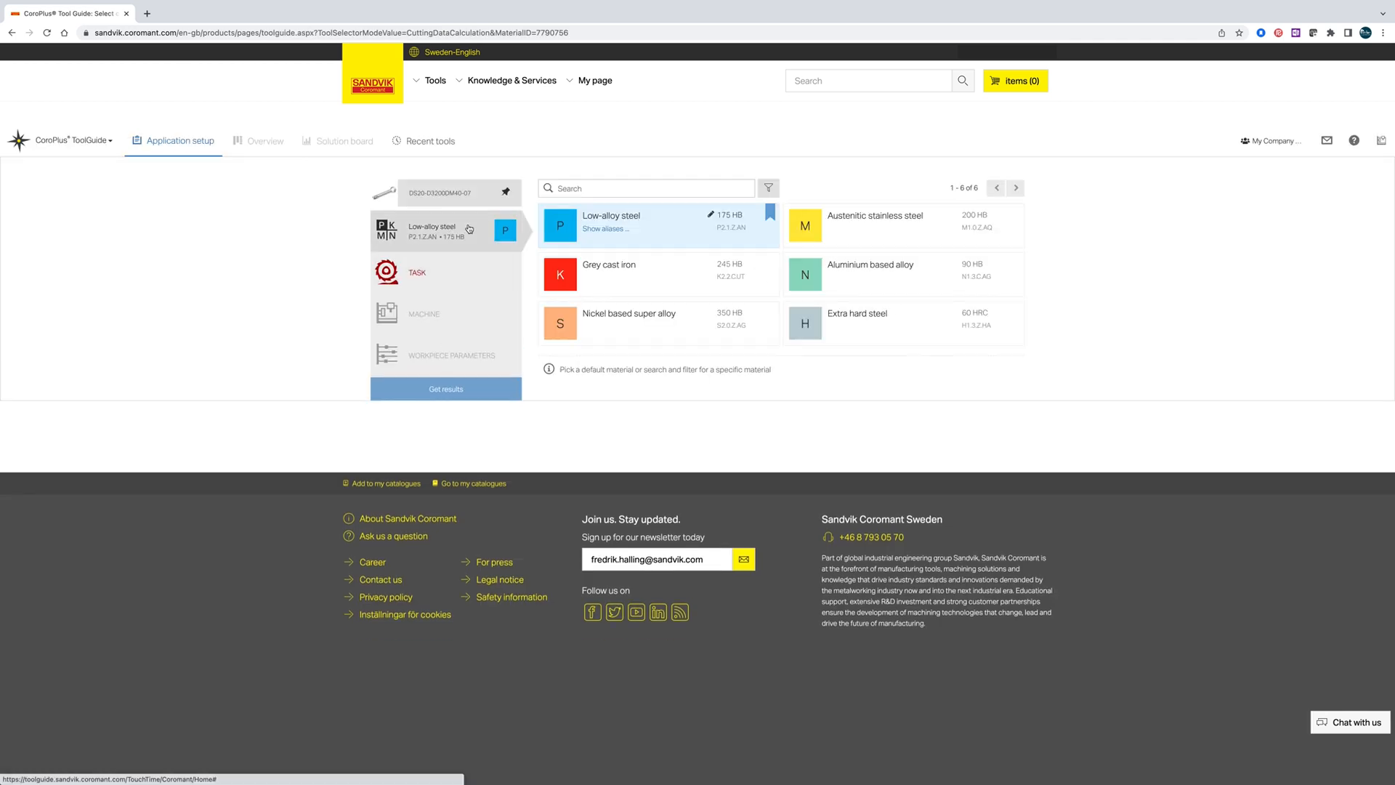
pyautogui.click(645, 187)
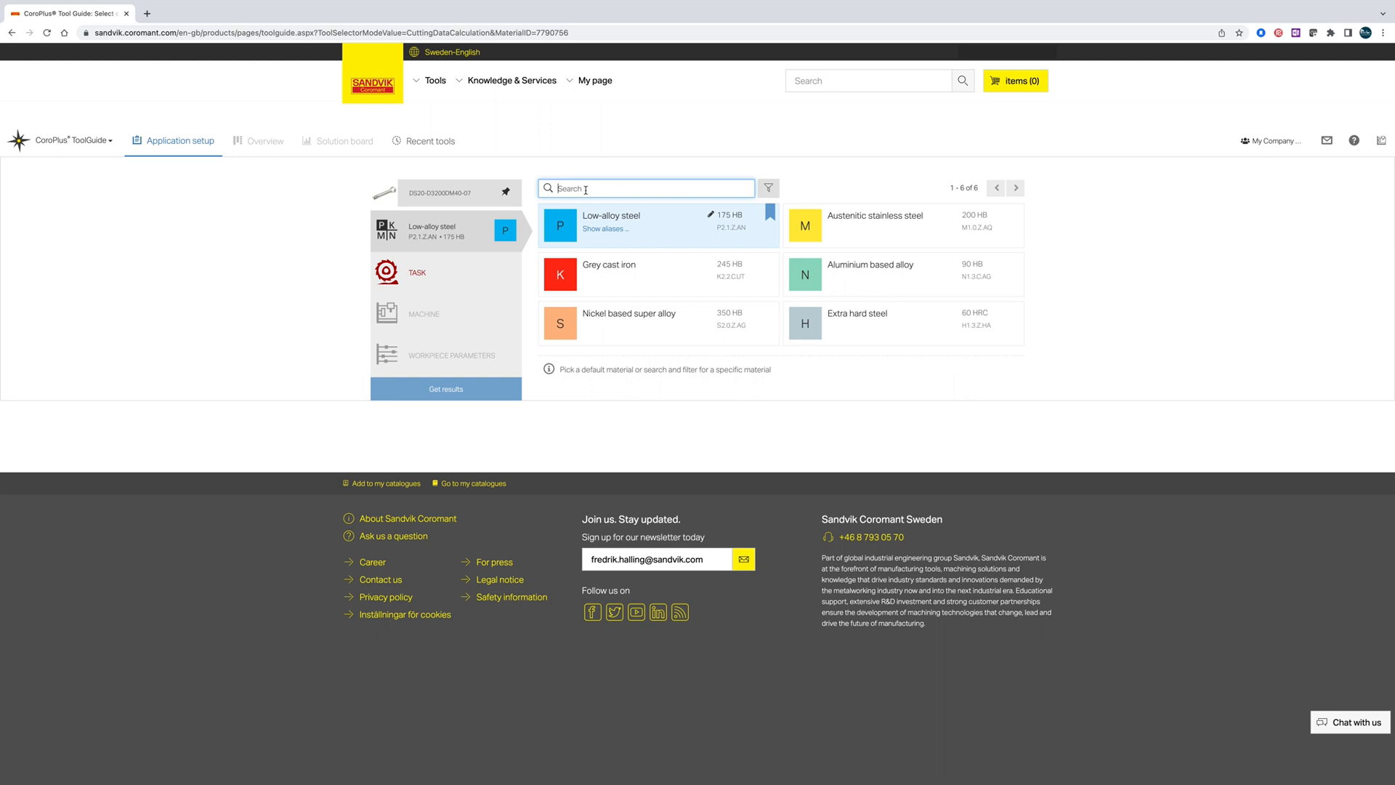
pyautogui.write('34crnimo6')
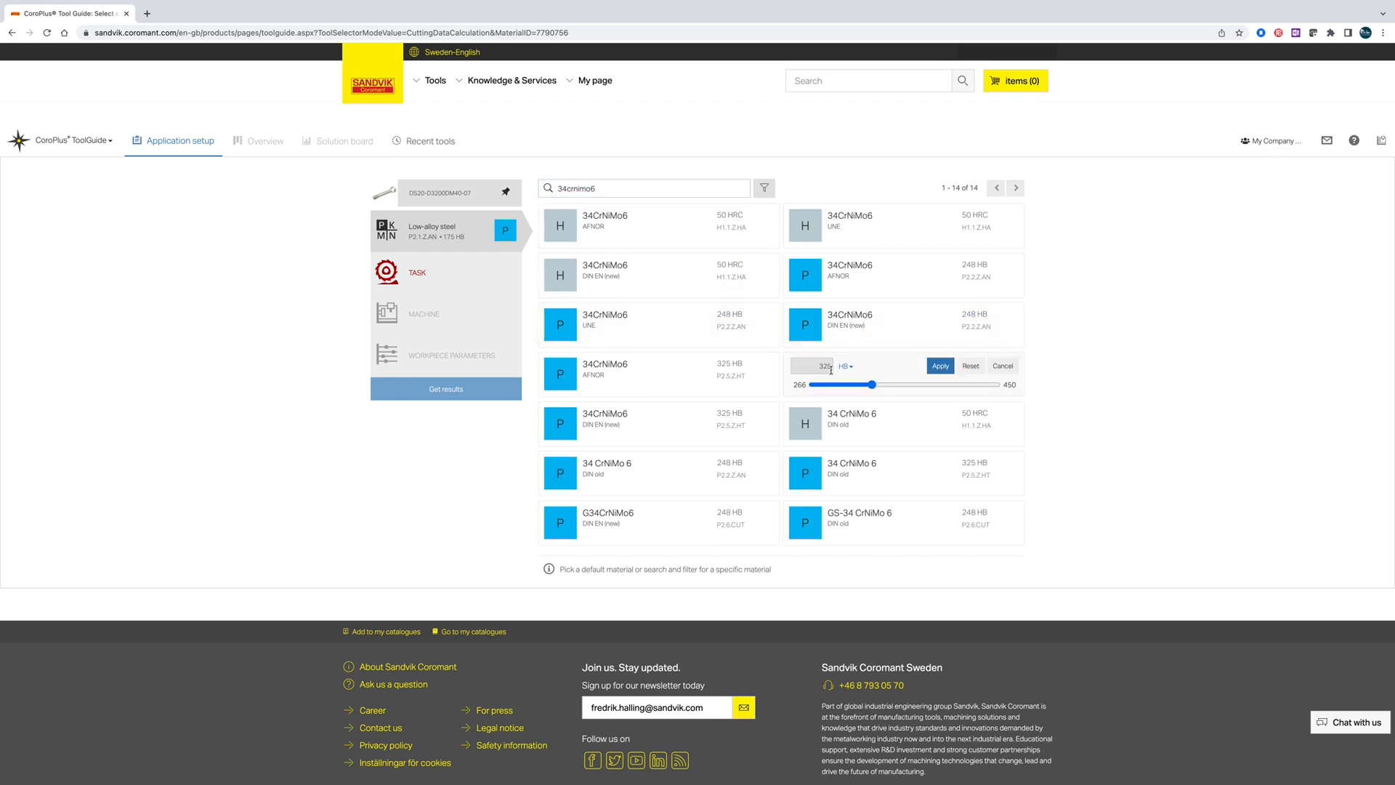
pyautogui.write('3d')
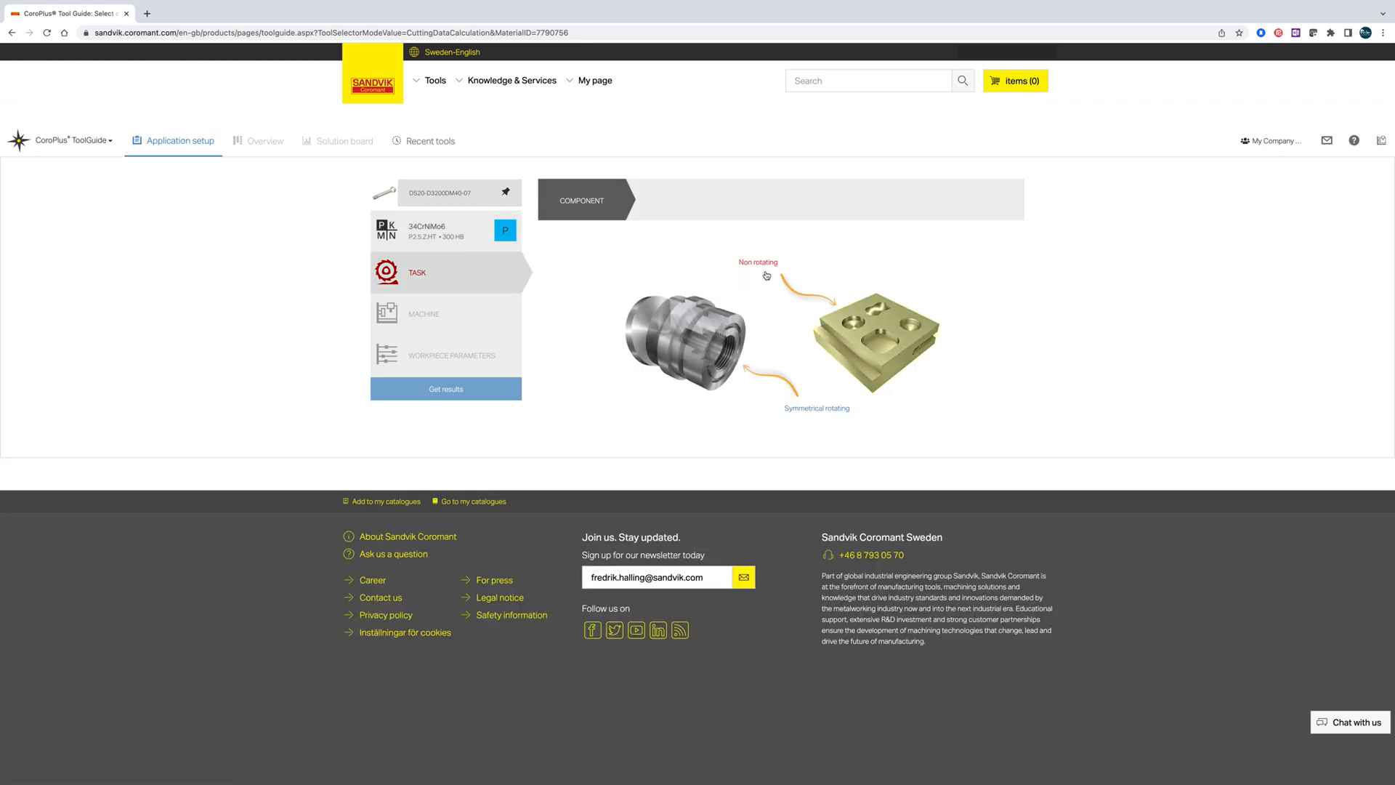
# - Choose a non-rotating component with a cylindrical hole in solid material
pyautogui.click(758, 262)
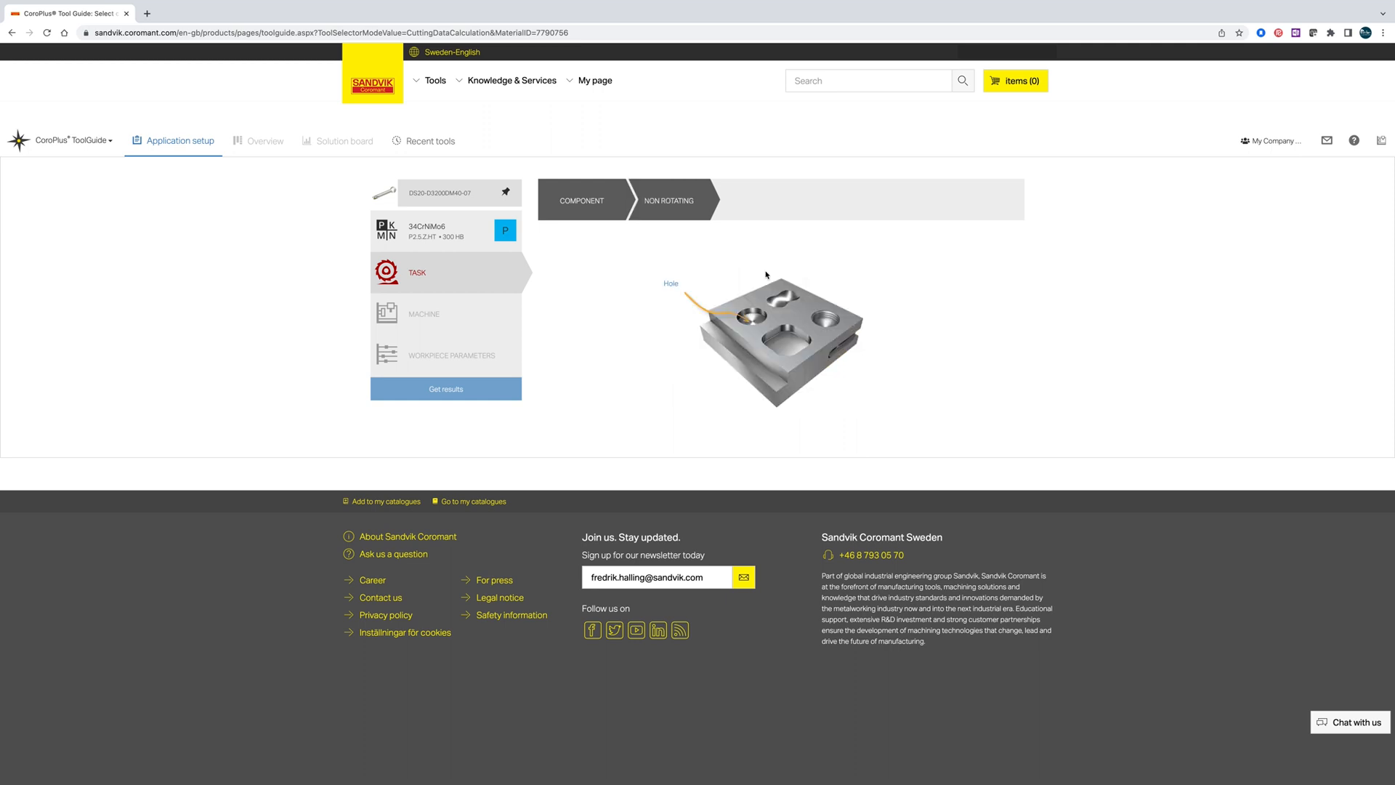
pyautogui.moveTo(669, 293)
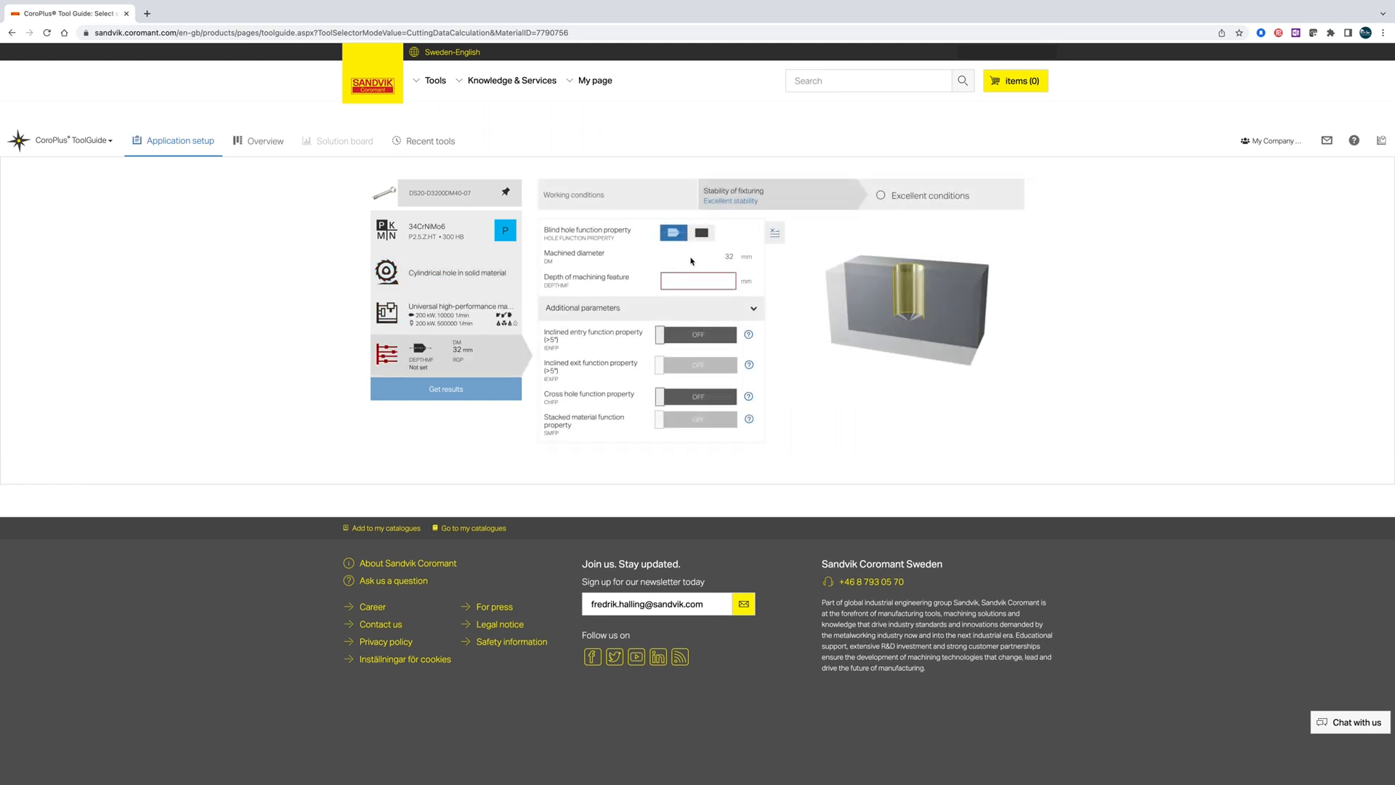
pyautogui.click(702, 233)
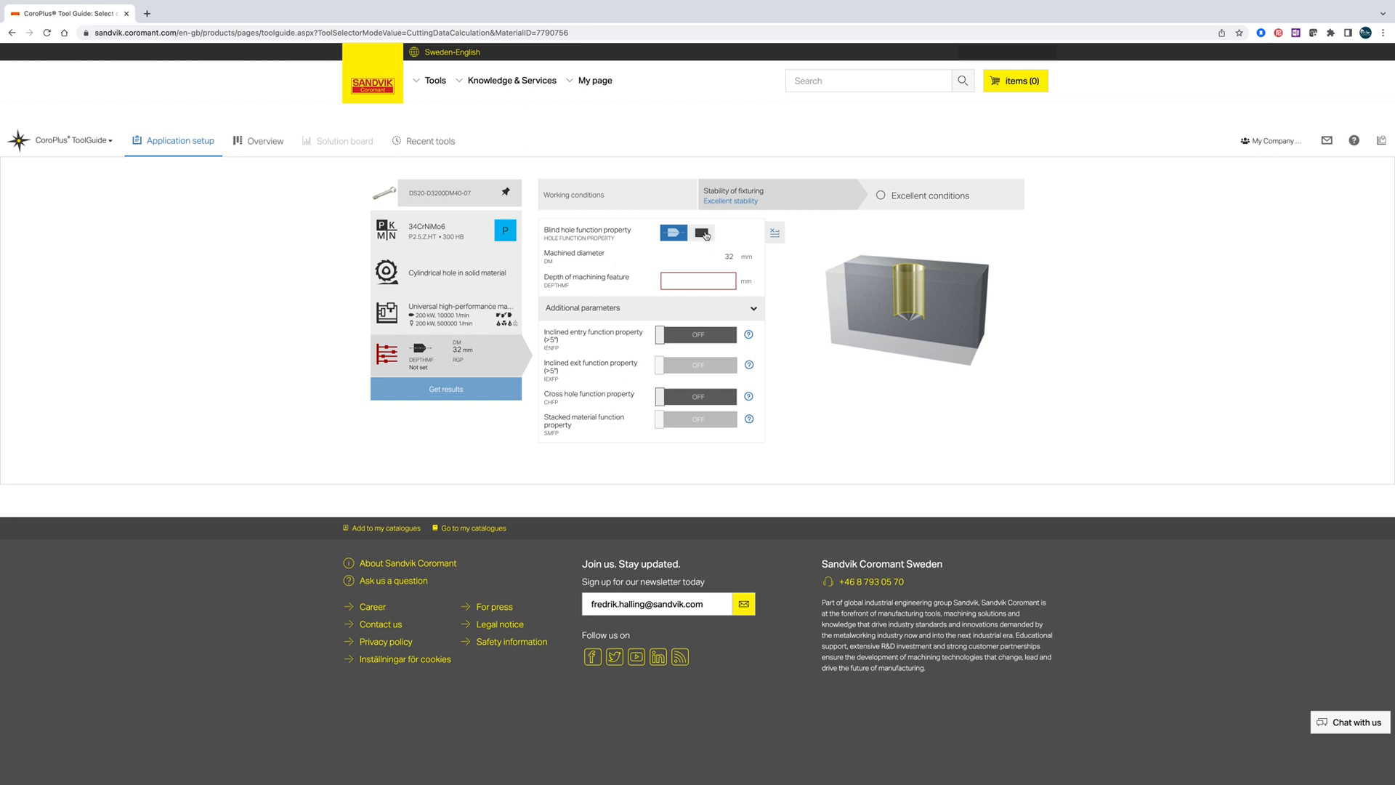
# - Set a through hole with 160 mm machining depth and get results
pyautogui.click(702, 232)
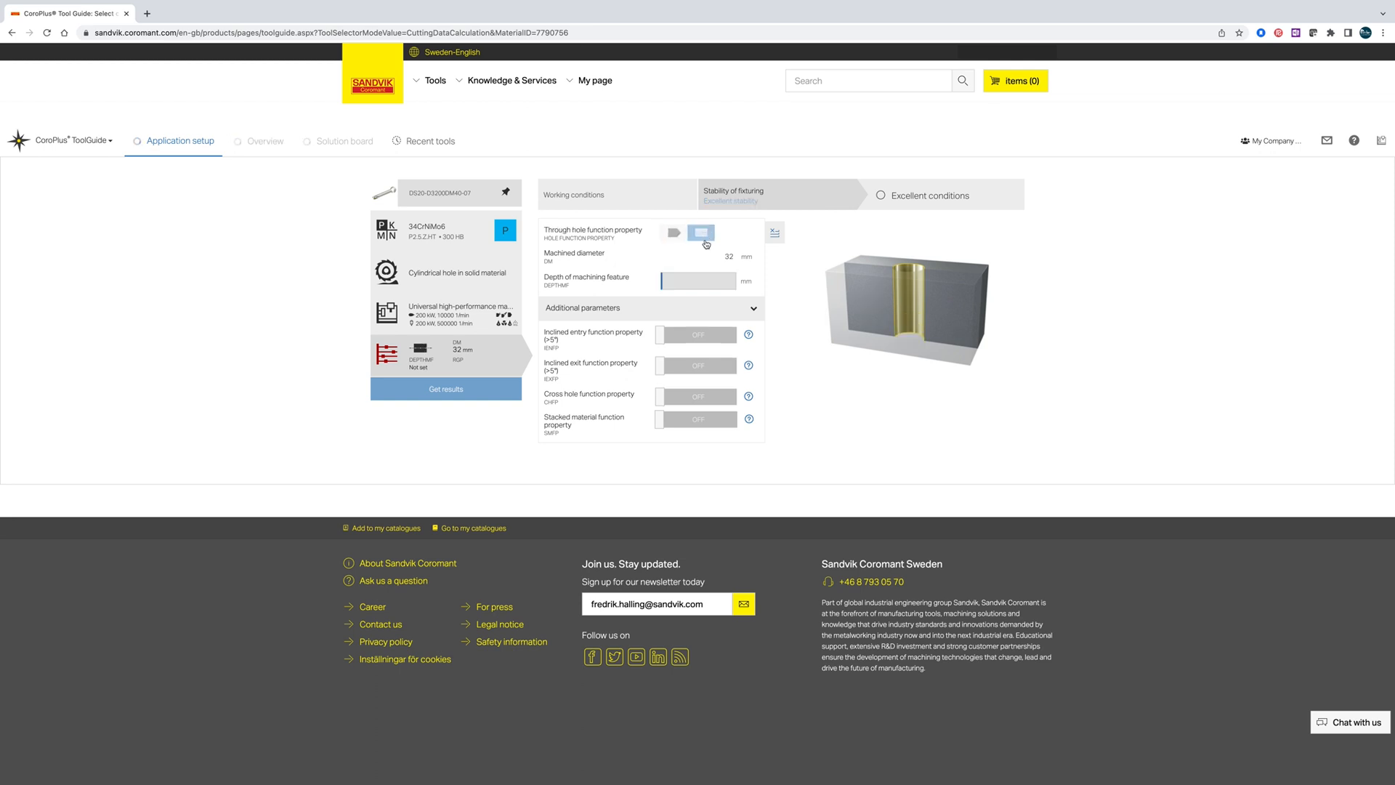
pyautogui.click(702, 233)
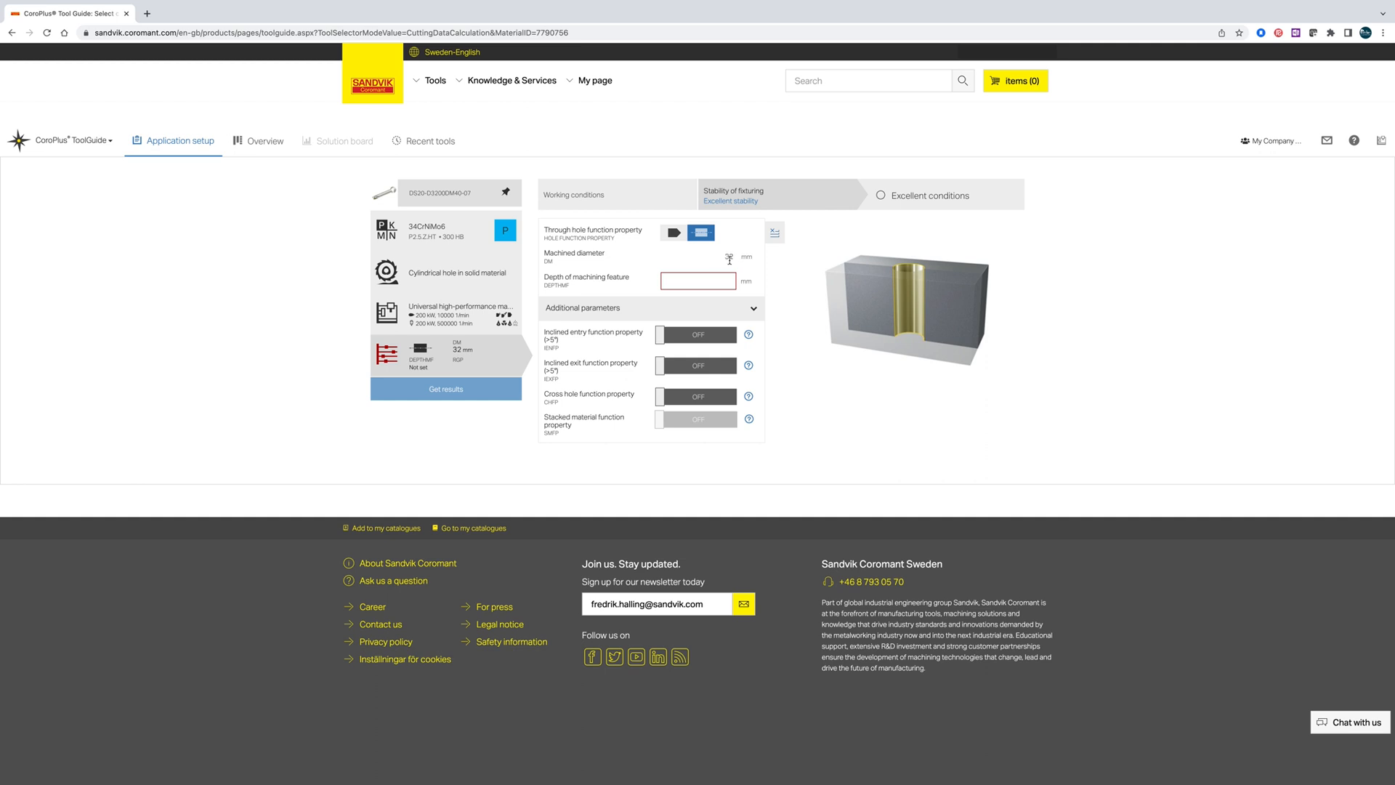
pyautogui.click(698, 281)
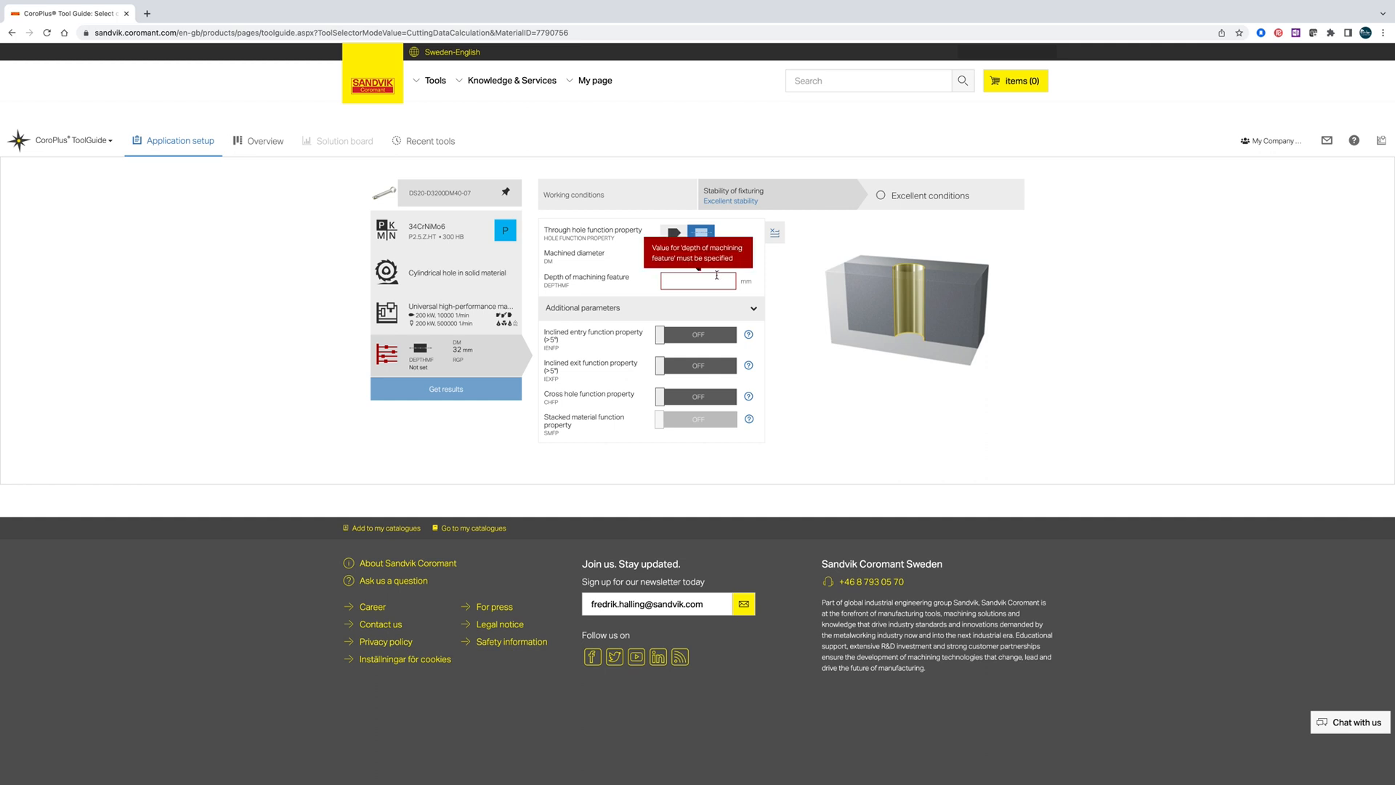
pyautogui.click(697, 279)
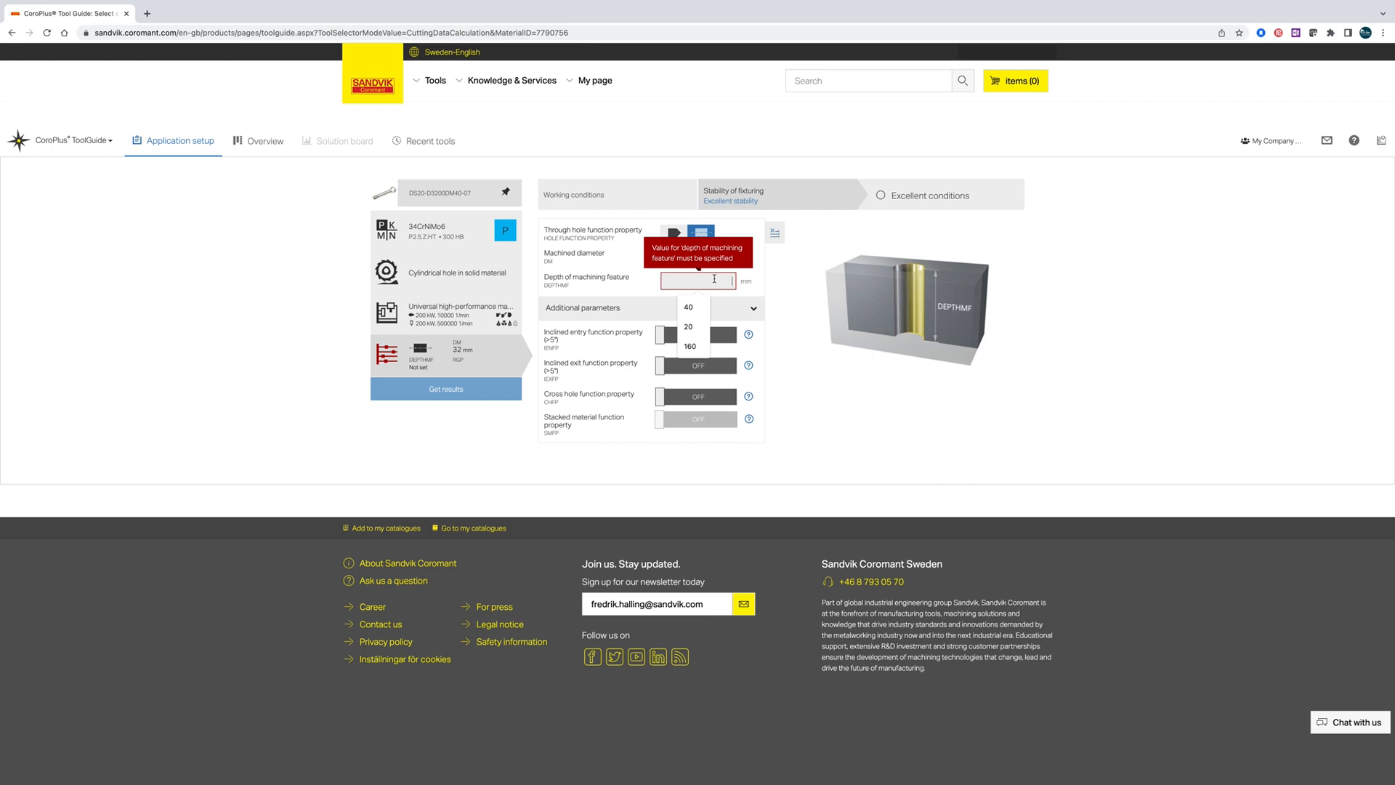
pyautogui.click(690, 346)
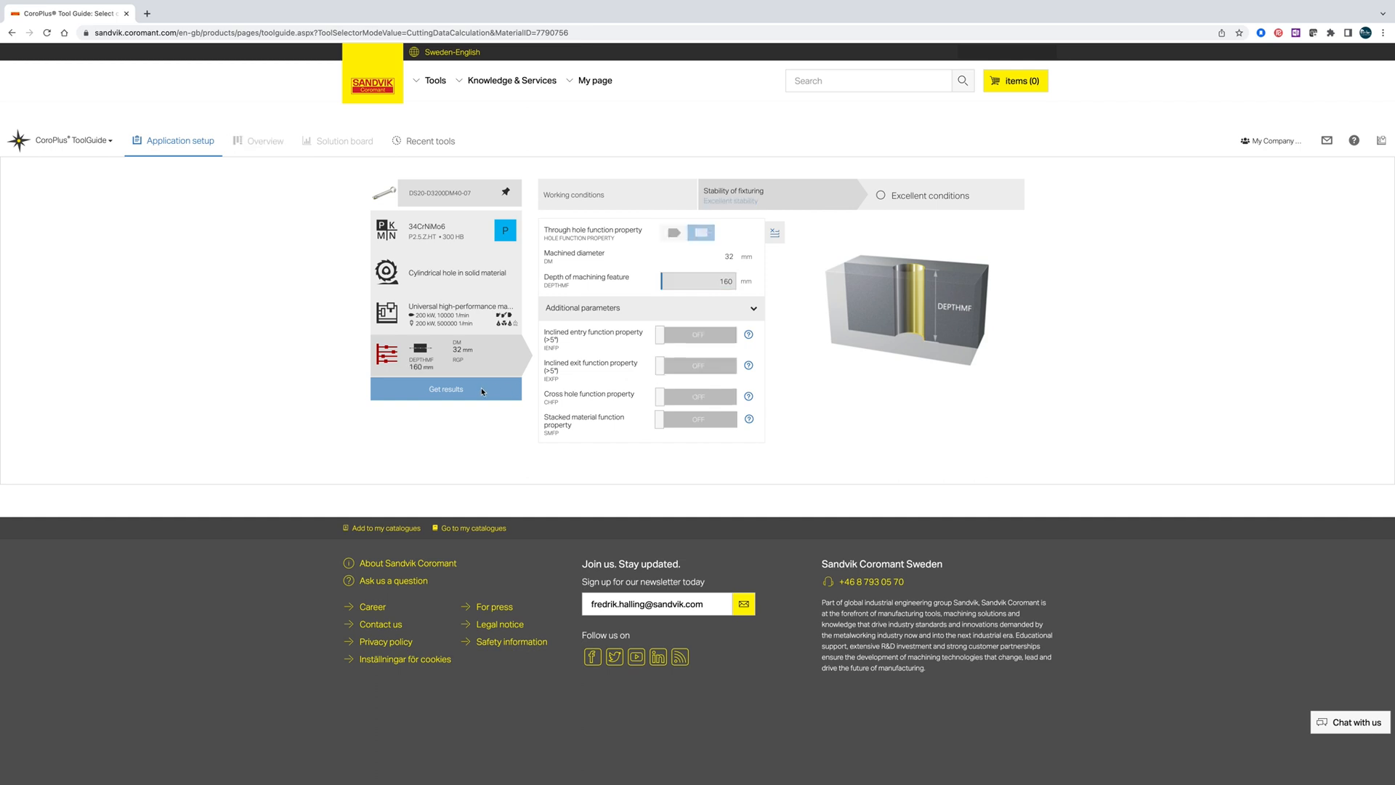
pyautogui.click(445, 389)
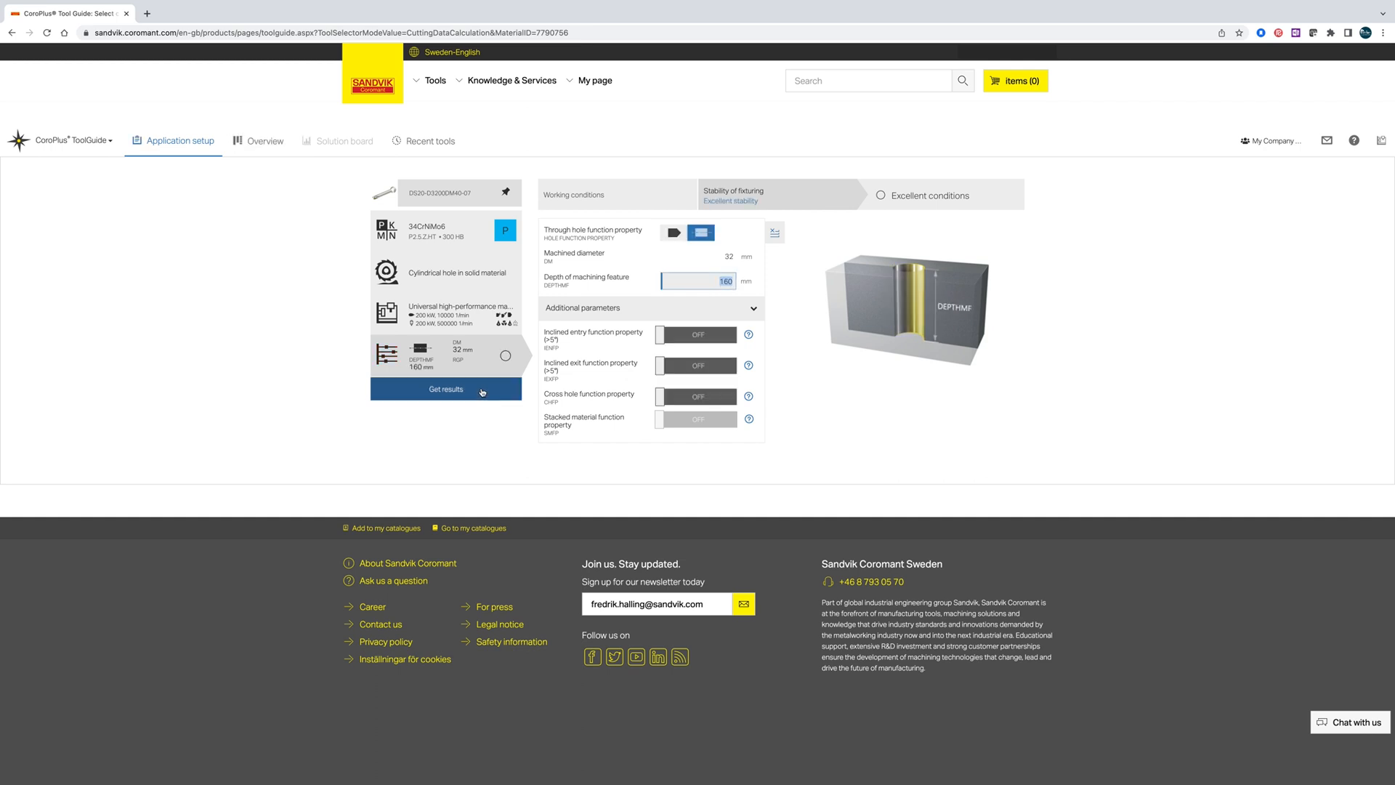
pyautogui.click(446, 389)
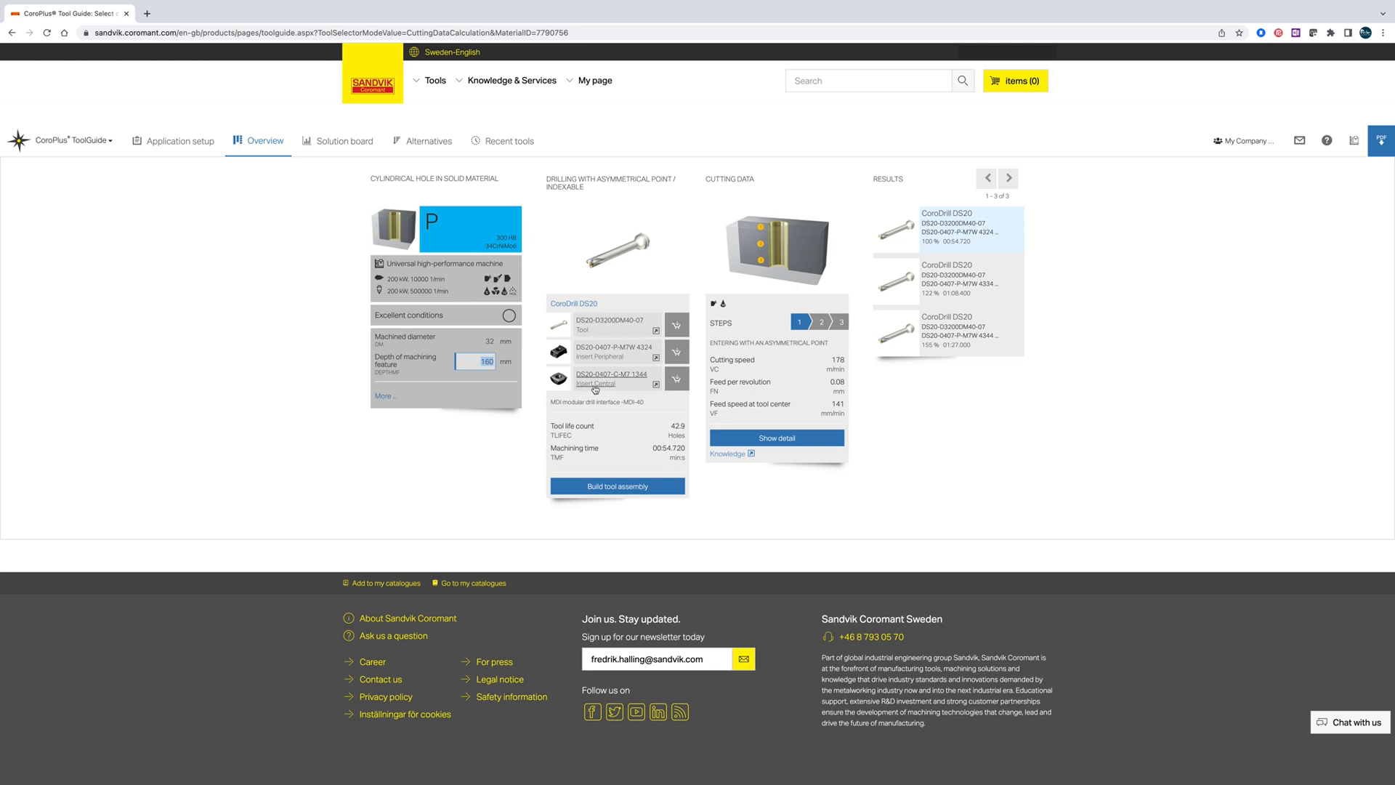
pyautogui.moveTo(627, 392)
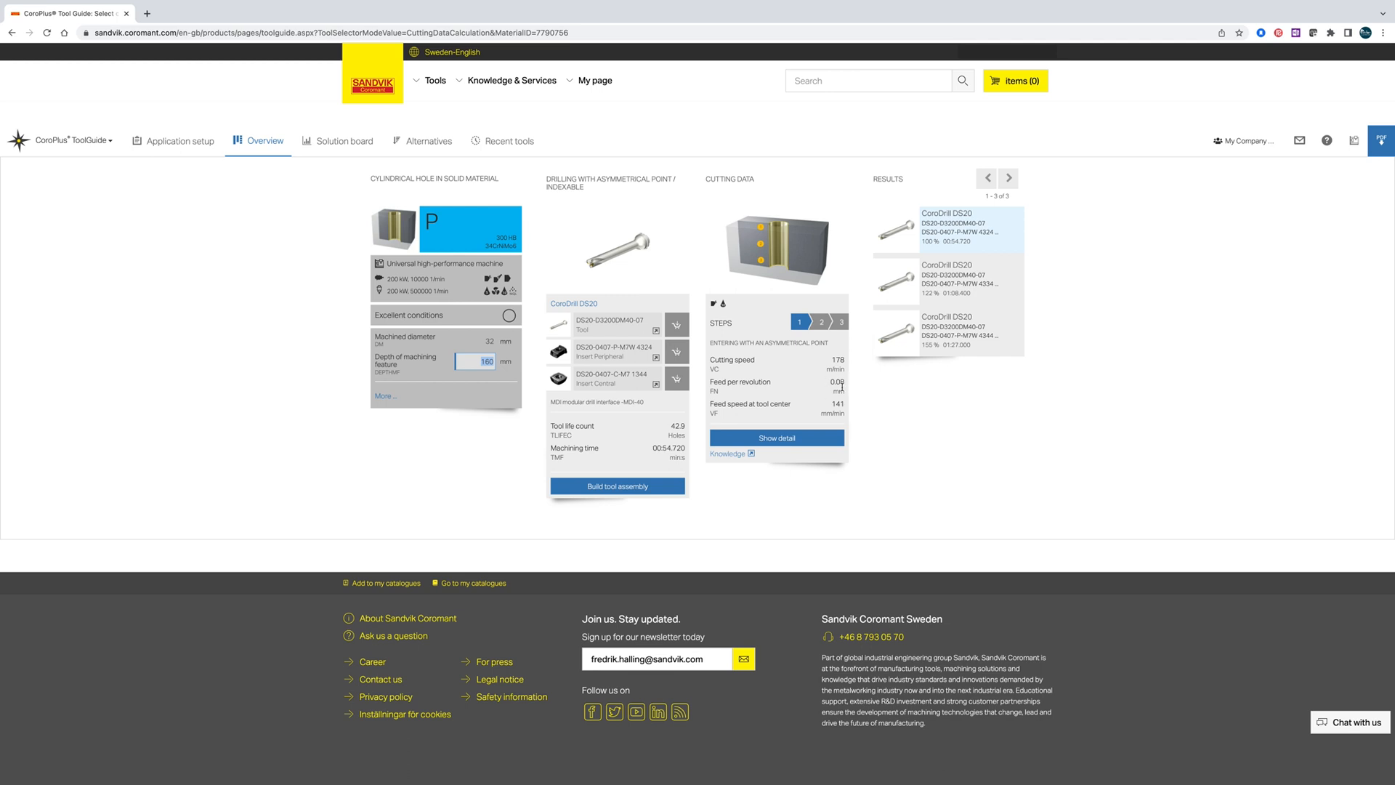
pyautogui.moveTo(855, 387)
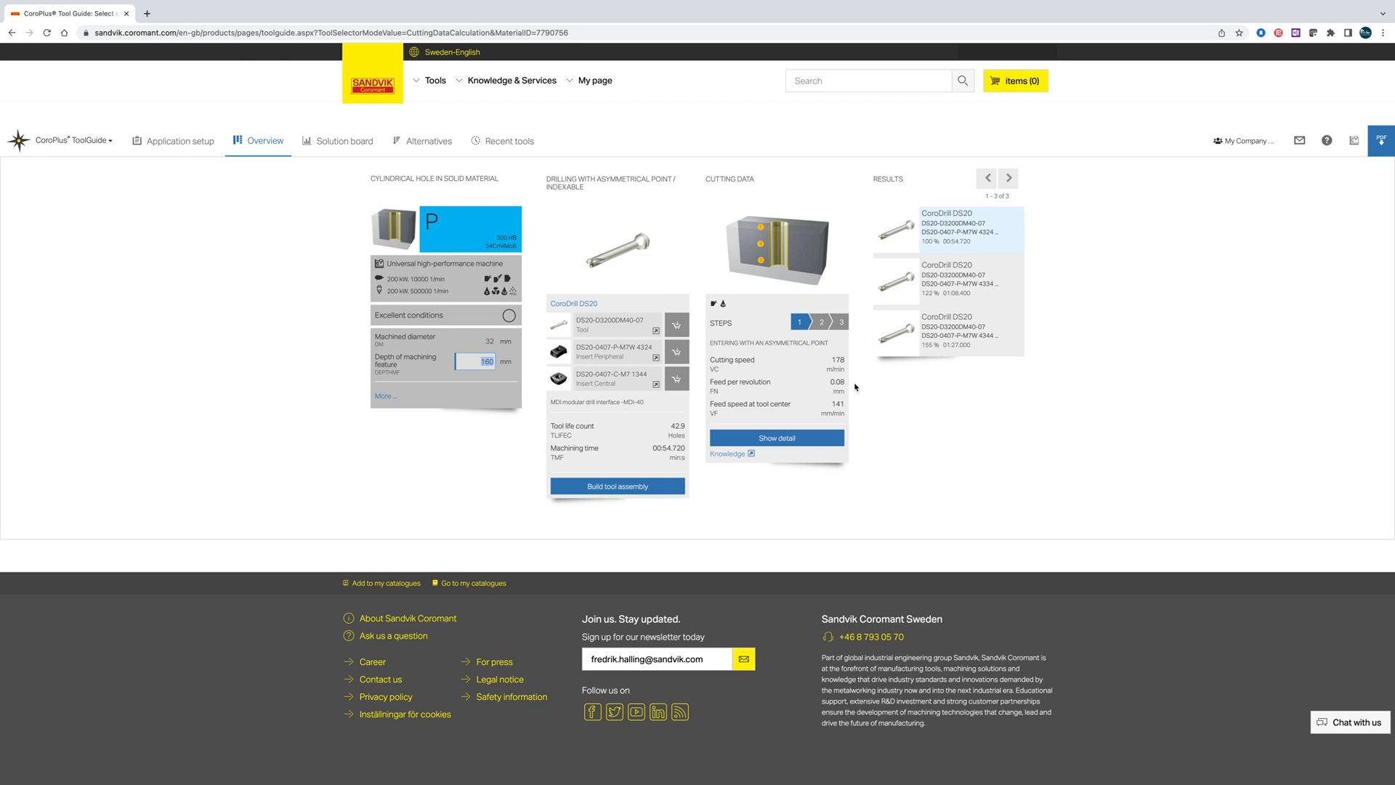
# - View DS20 cutting data for step 2 drilling, then step 3 exiting
pyautogui.click(820, 322)
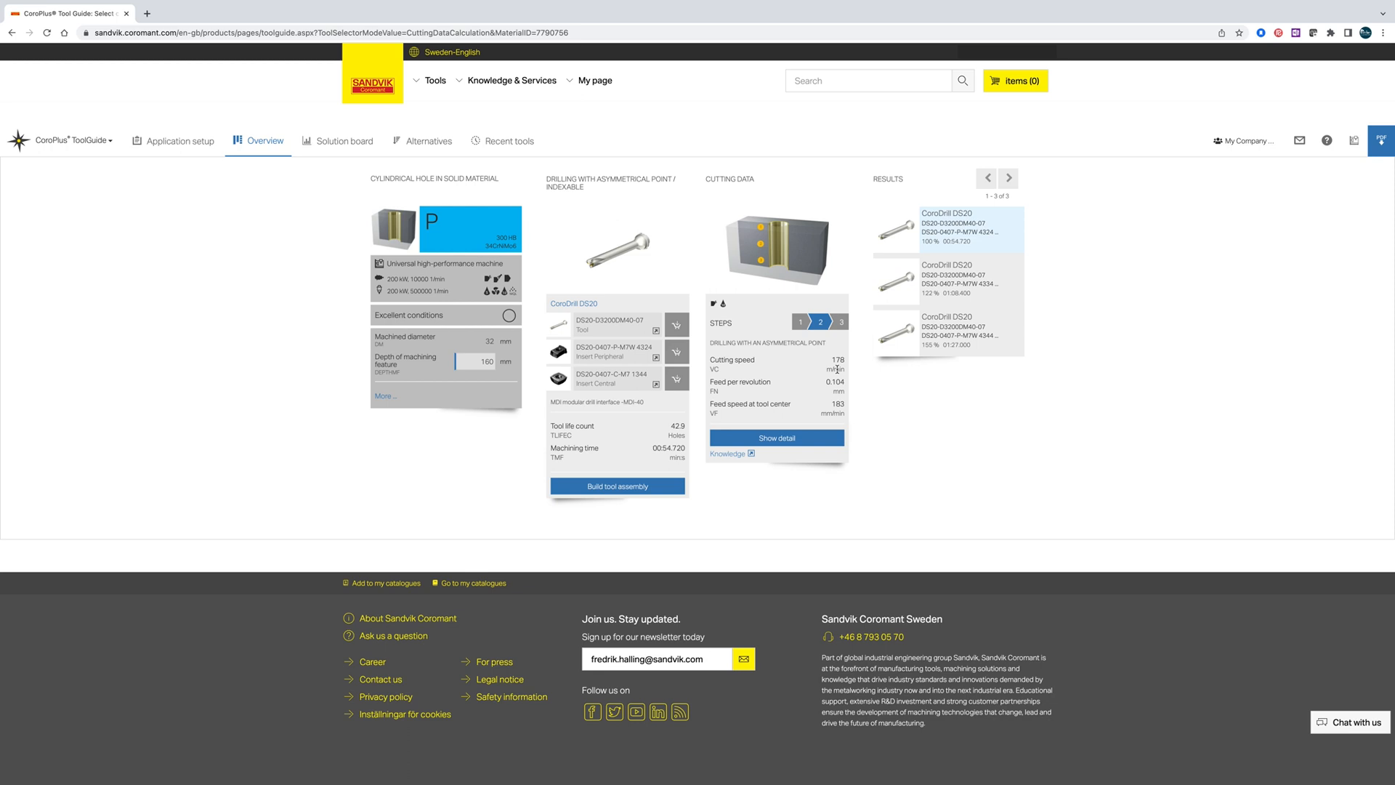
pyautogui.moveTo(813, 383)
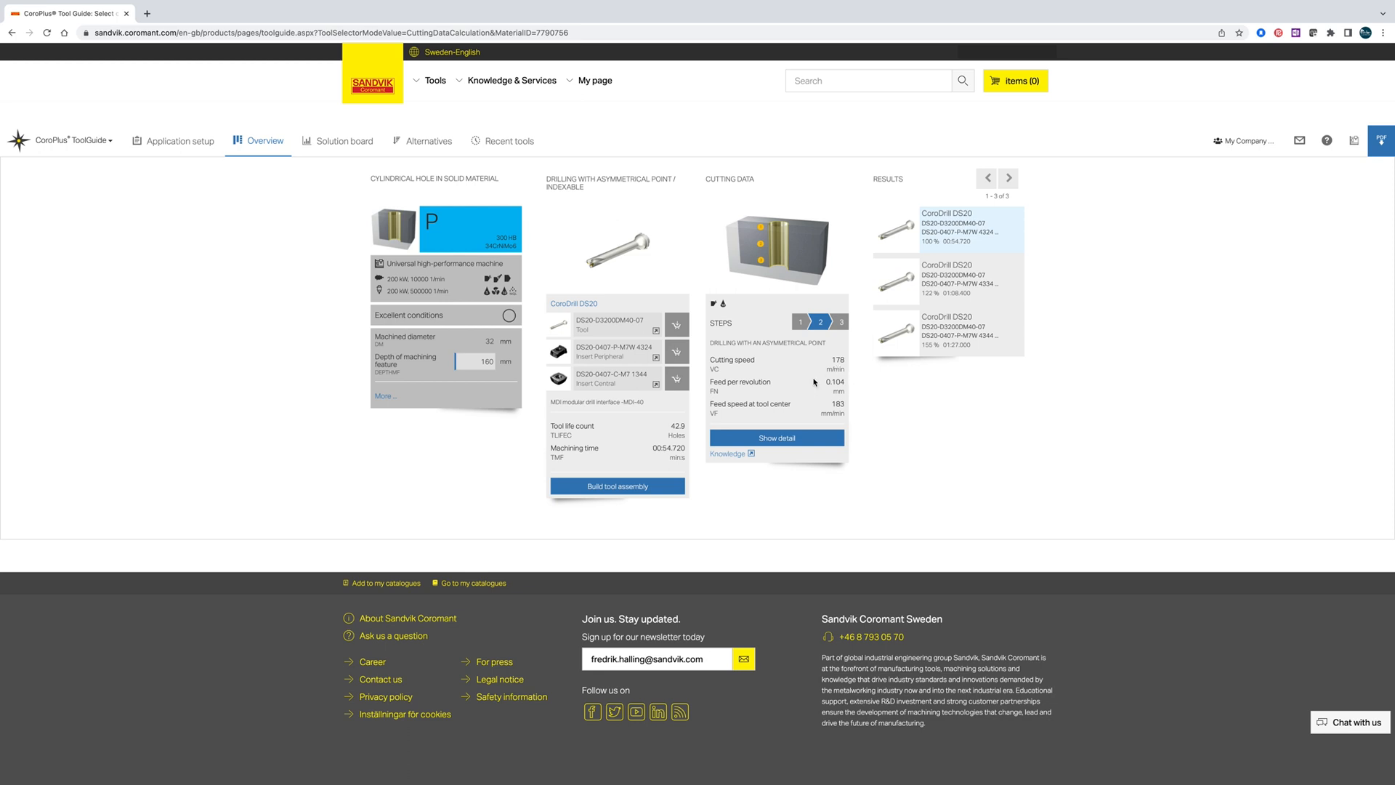
pyautogui.moveTo(851, 376)
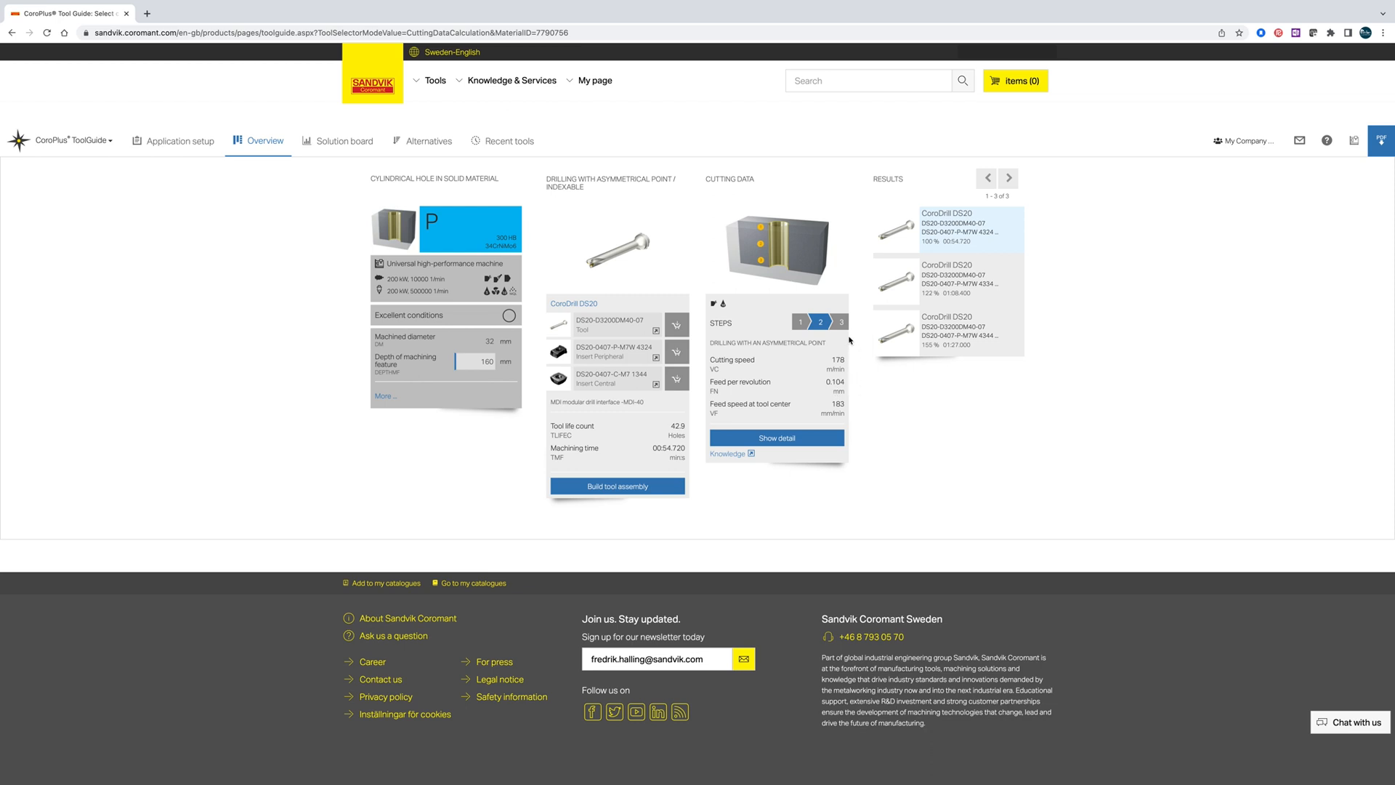
pyautogui.click(839, 322)
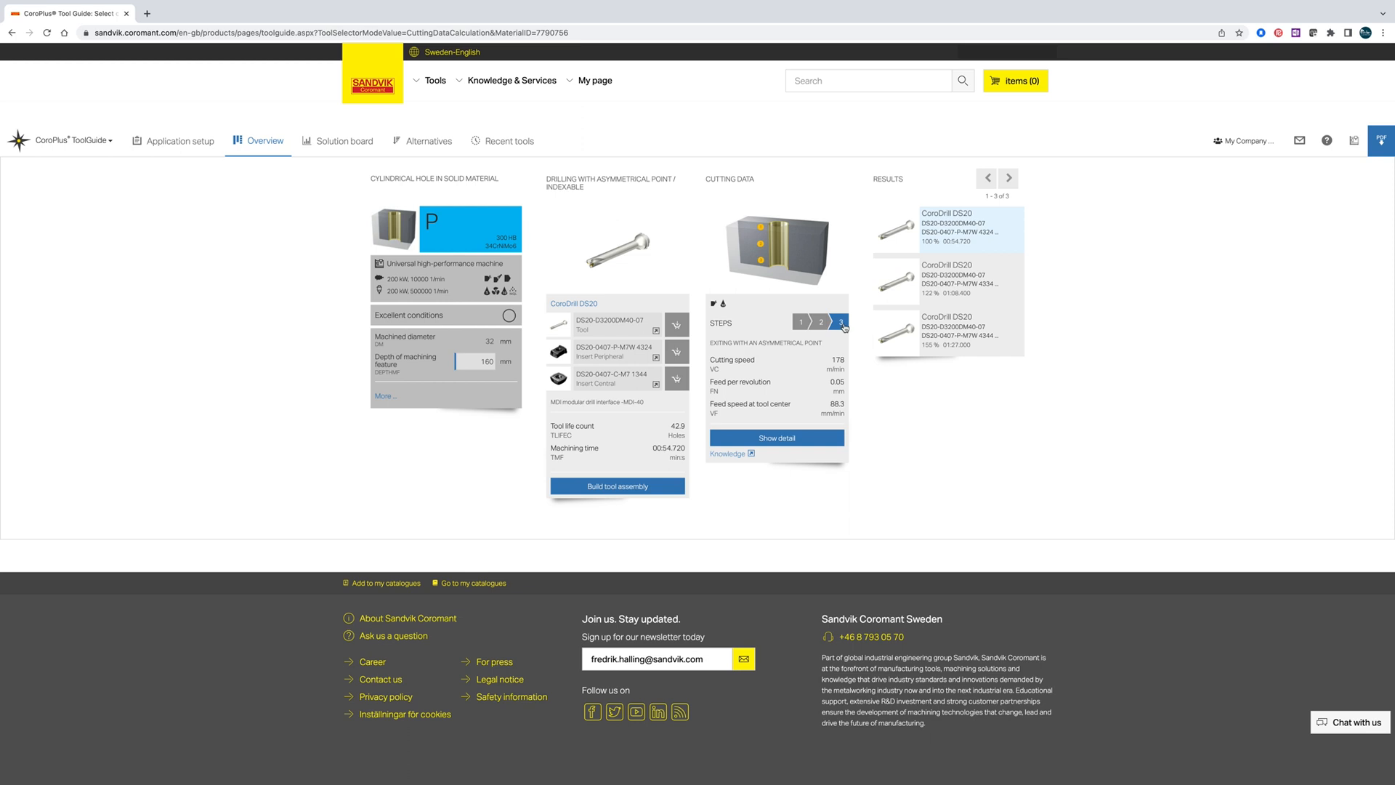
pyautogui.moveTo(857, 388)
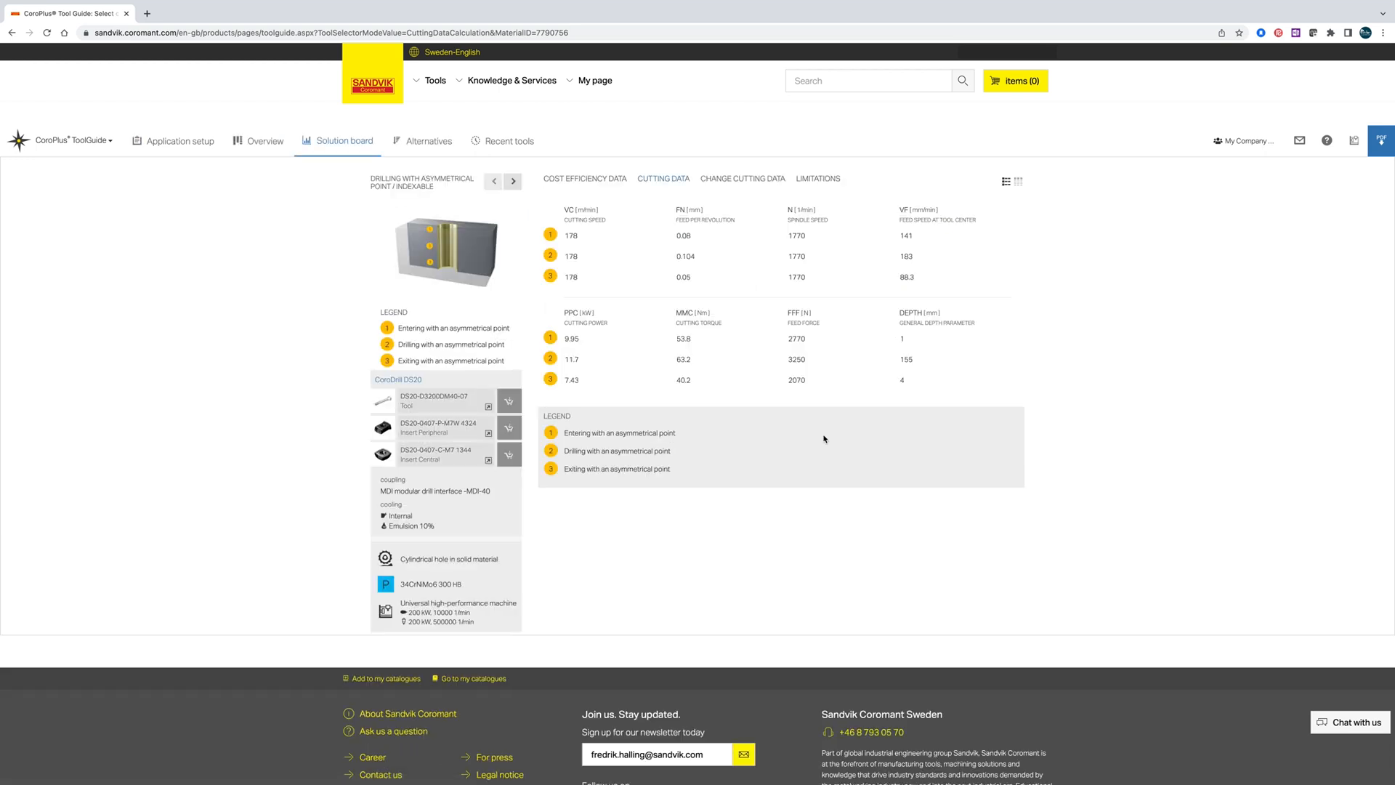
pyautogui.moveTo(836, 437)
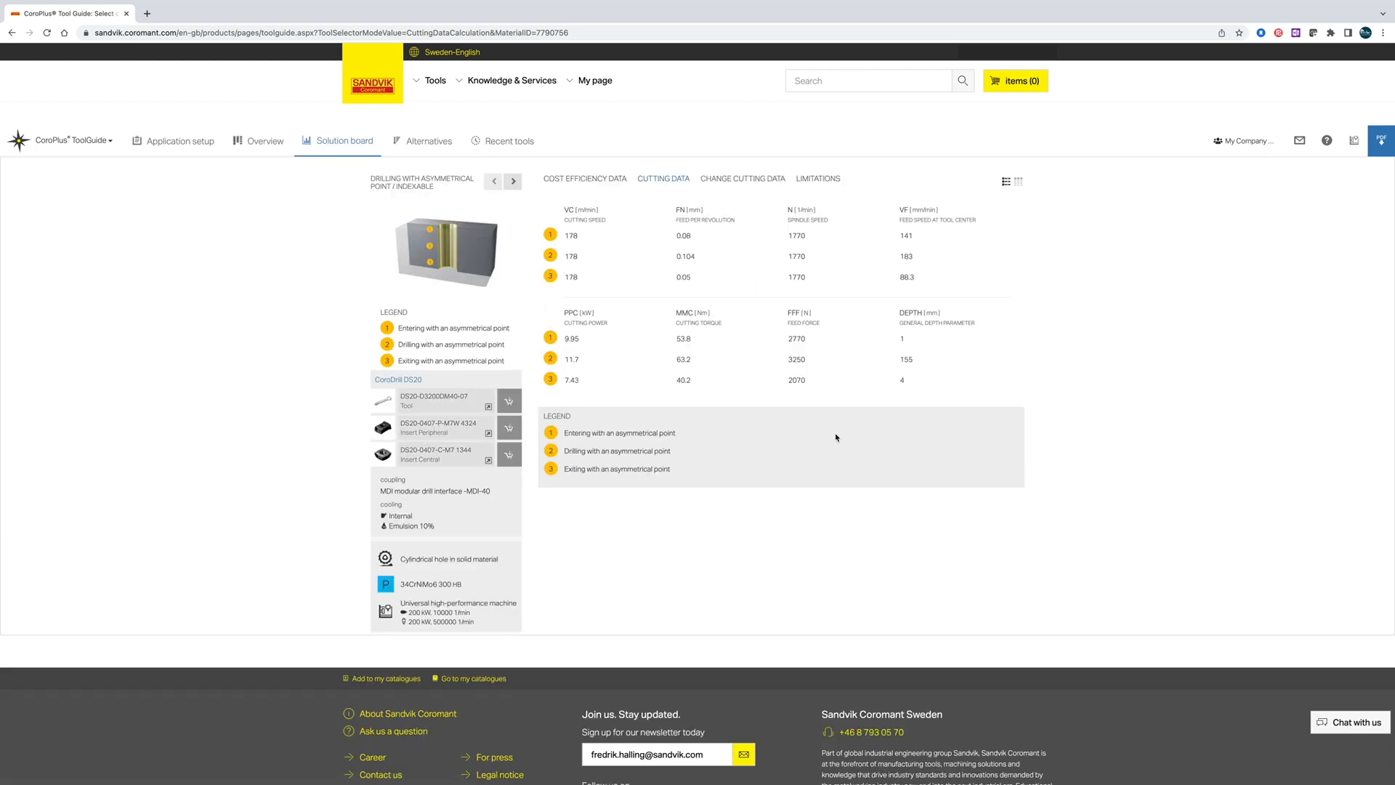
pyautogui.moveTo(820, 292)
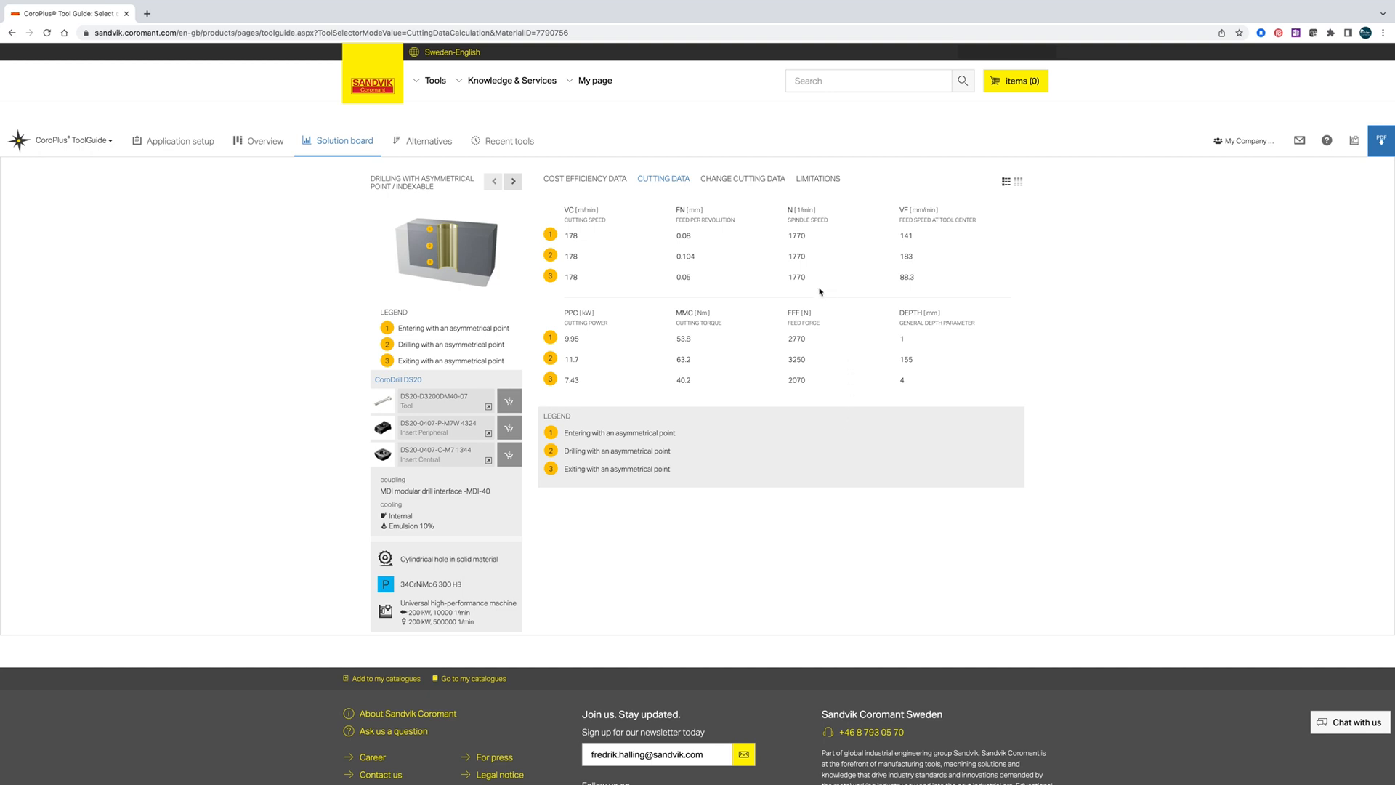
pyautogui.moveTo(569, 313)
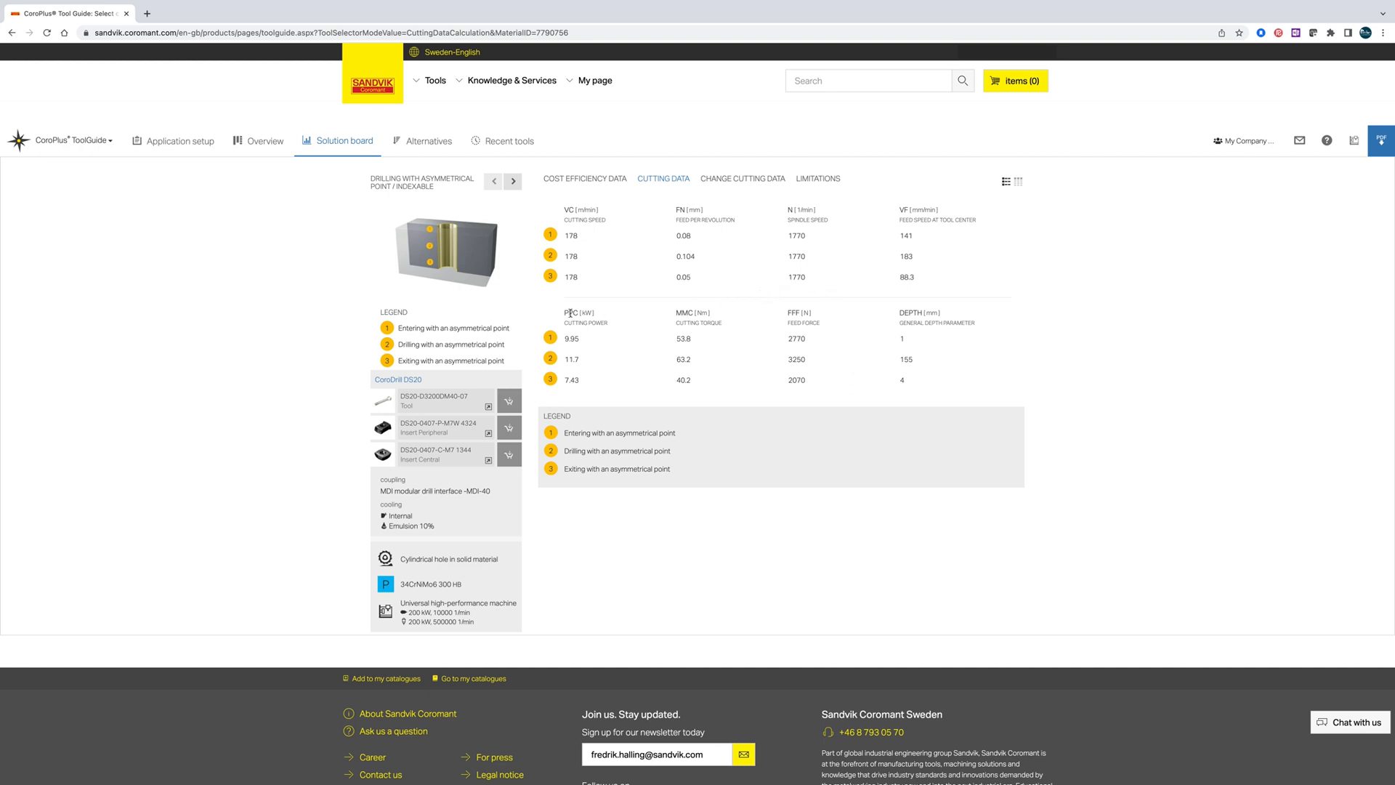